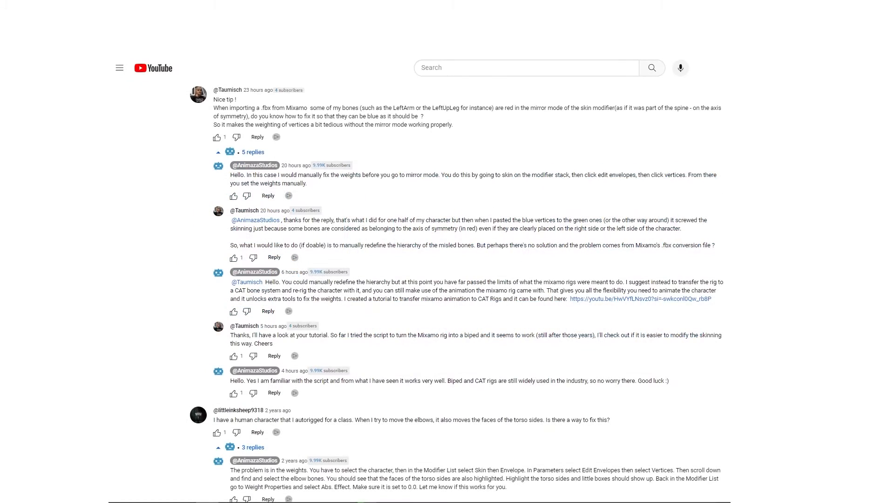
Step: Orbit the cave view and isolate the SC Ground.Shape ground mesh on its own
scroll(down, 3)
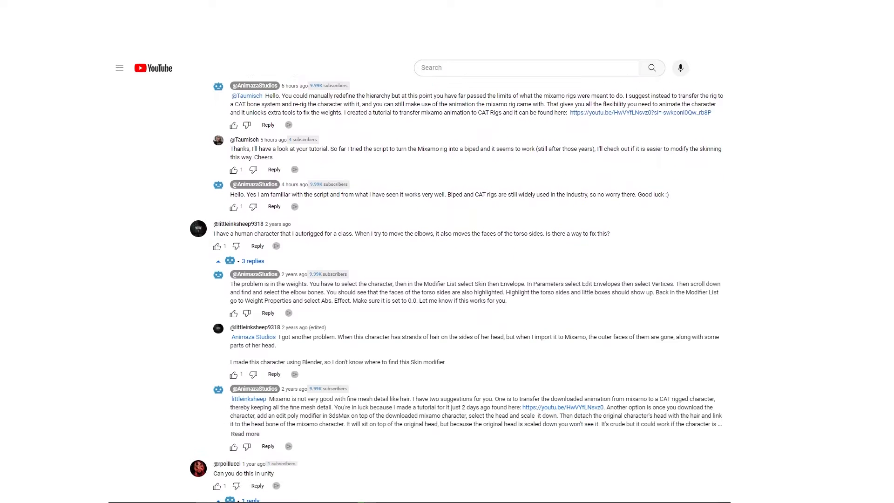
scroll(down, 3)
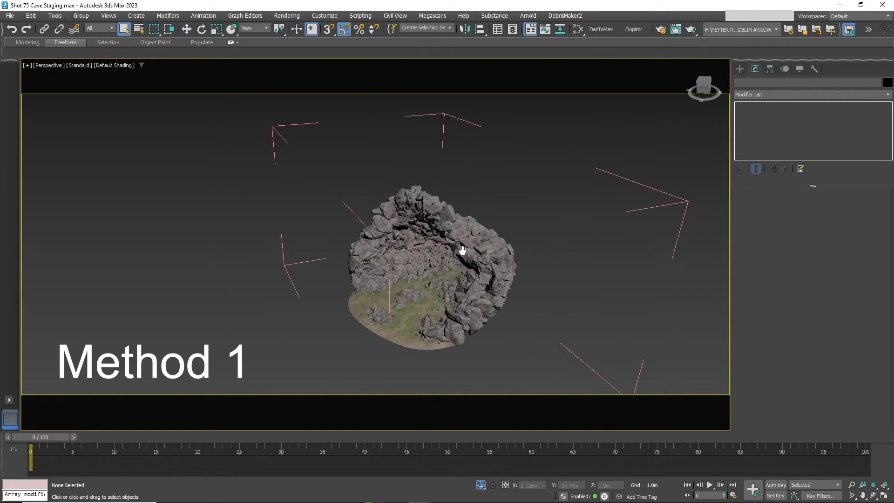
drag(462, 249, 480, 248)
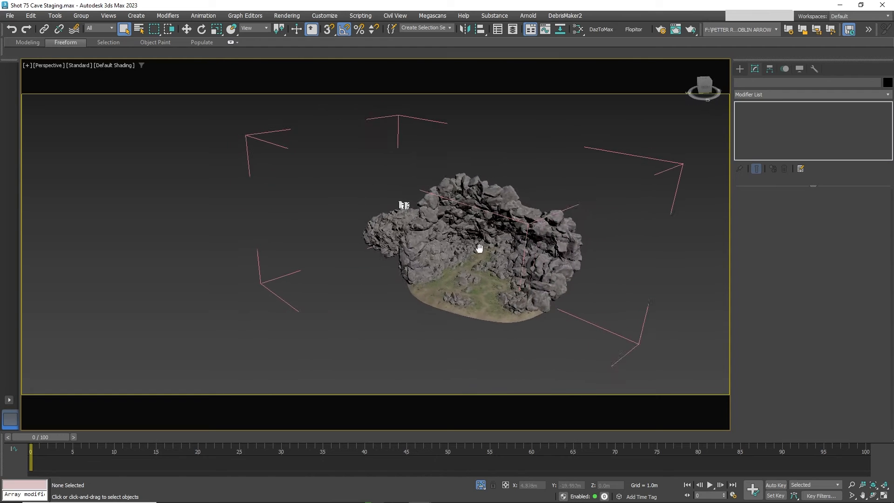
right_click(479, 248)
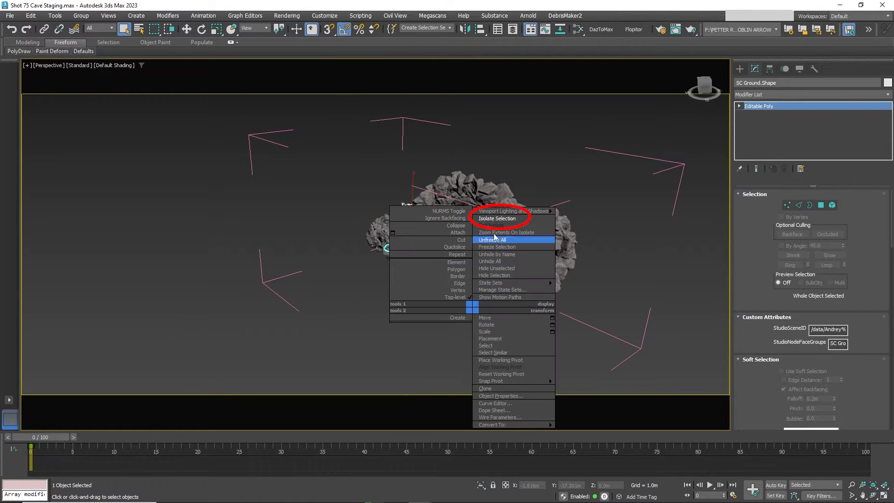
click(498, 218)
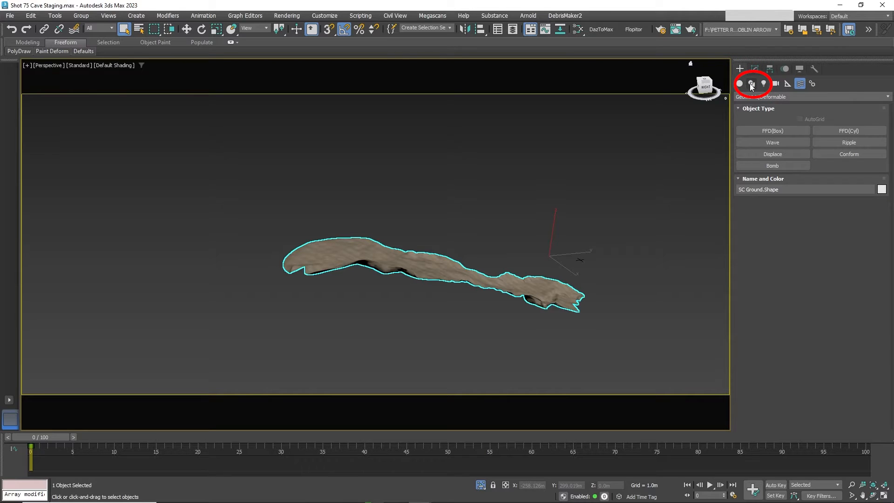
Step: Draw the Line001 spline across the terrain and move its vertices to follow the ground
click(751, 84)
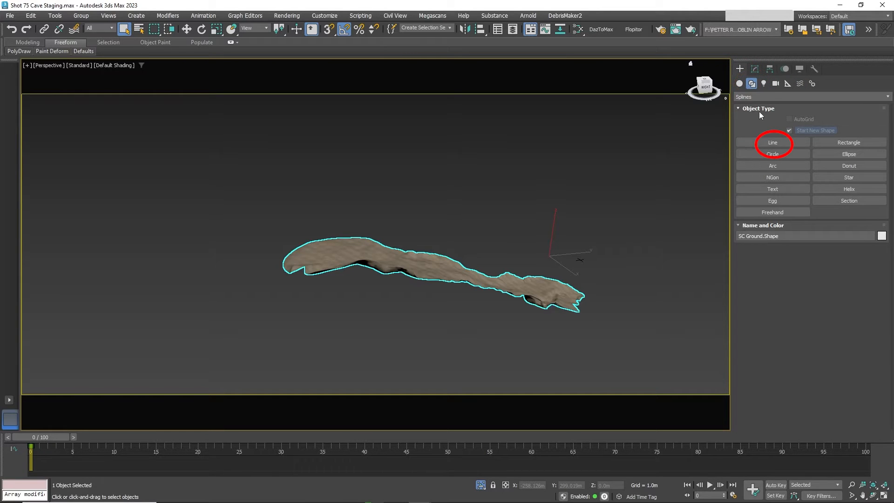
click(772, 142)
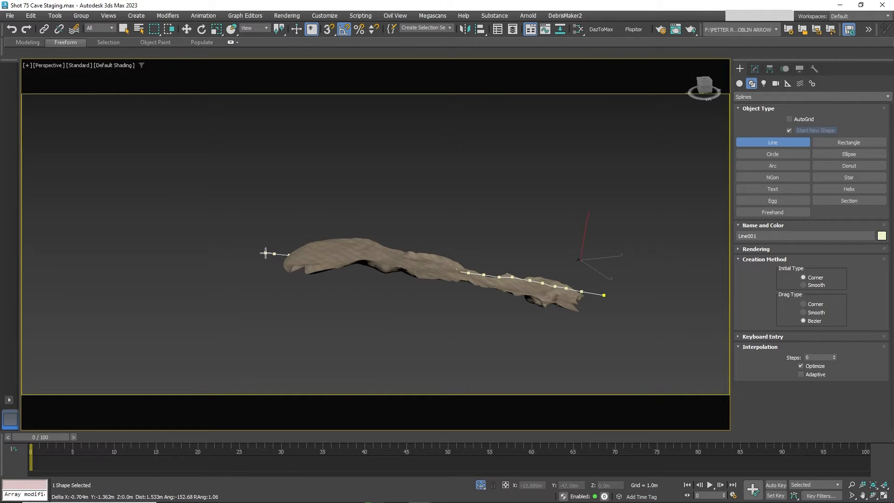
click(754, 69)
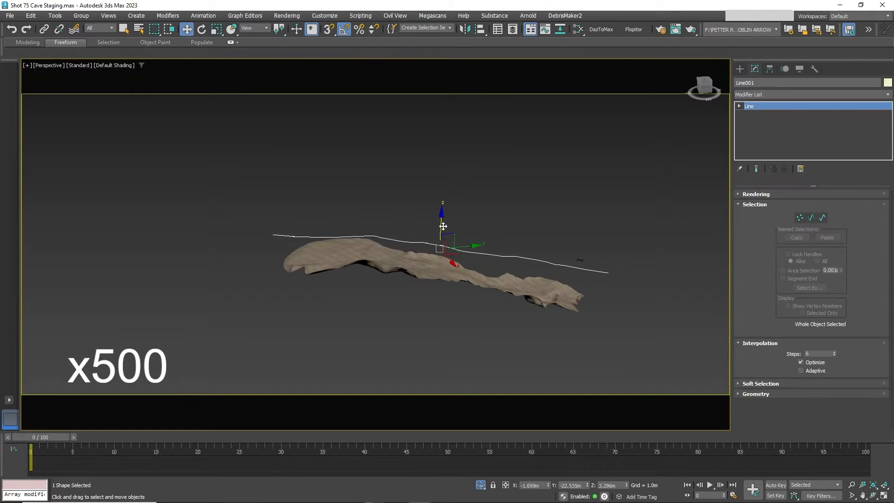
click(201, 28)
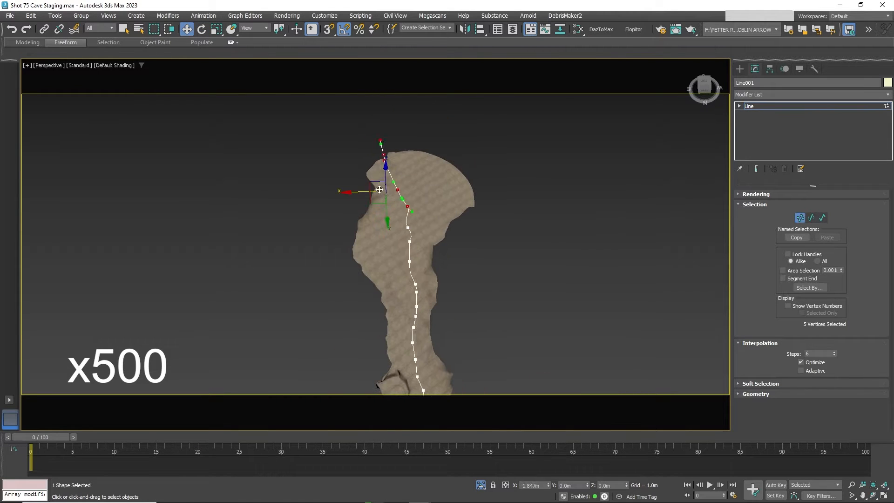
drag(379, 190, 416, 207)
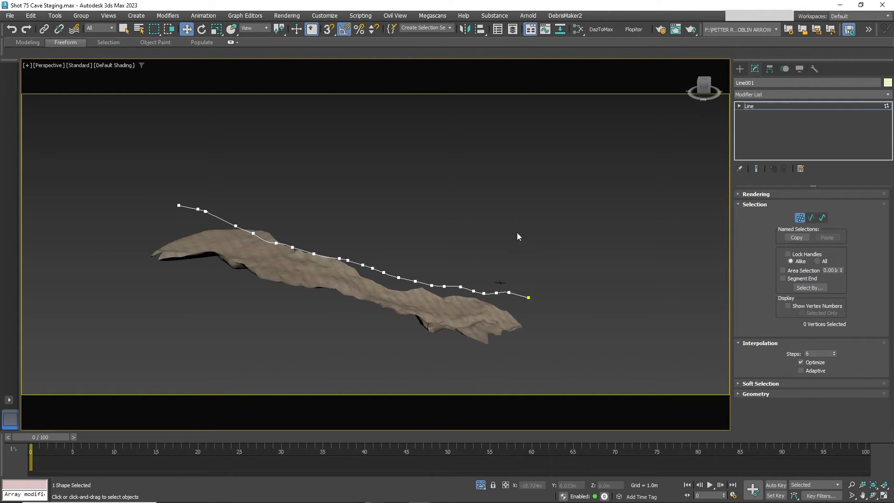
click(739, 68)
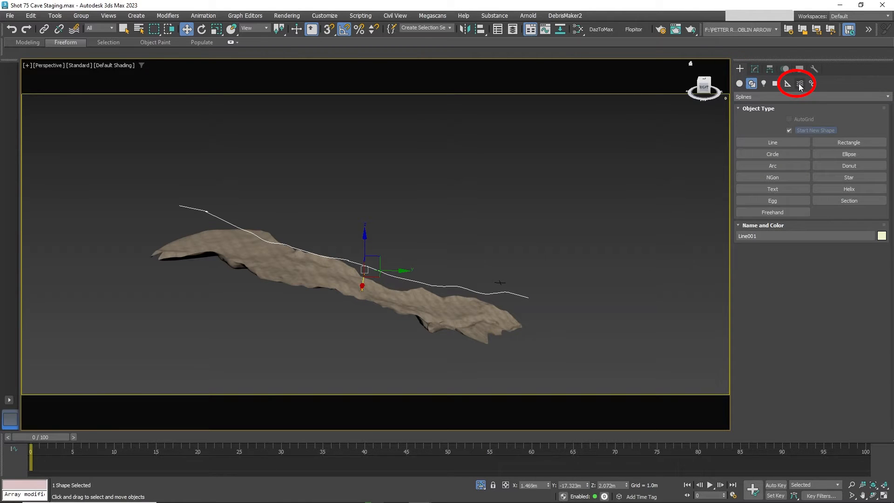
mouse_move(800, 84)
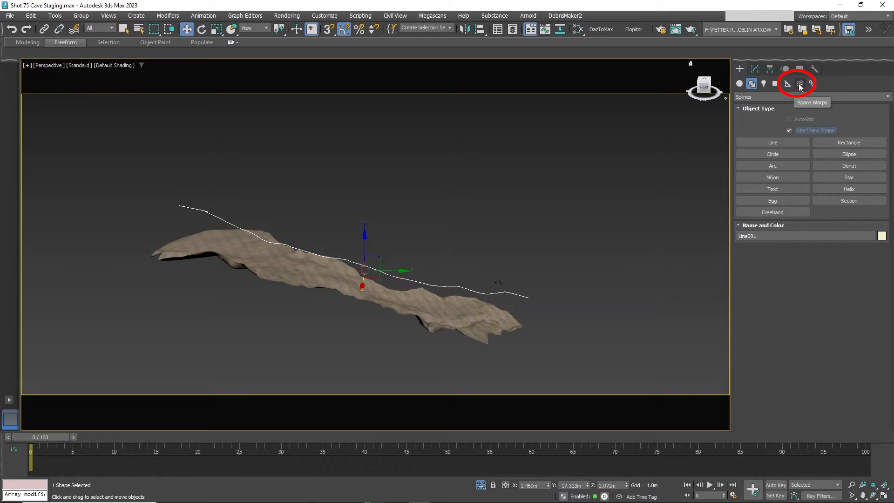
Step: Create a Conform space warp from Geometric/Deformable and pick SC Ground.Shape as its target
click(802, 84)
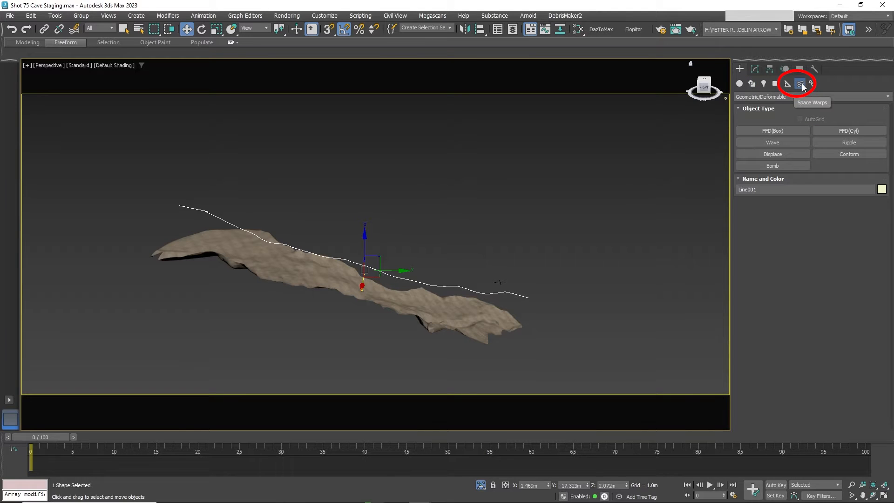
click(810, 96)
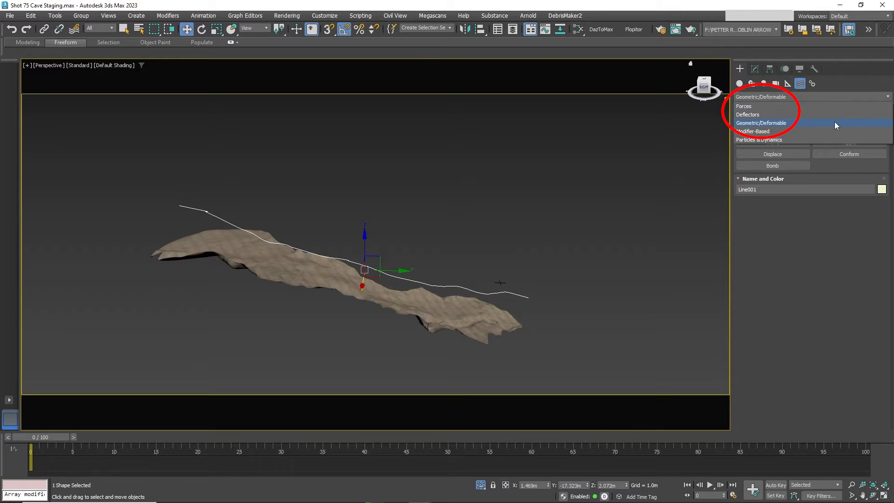
click(762, 123)
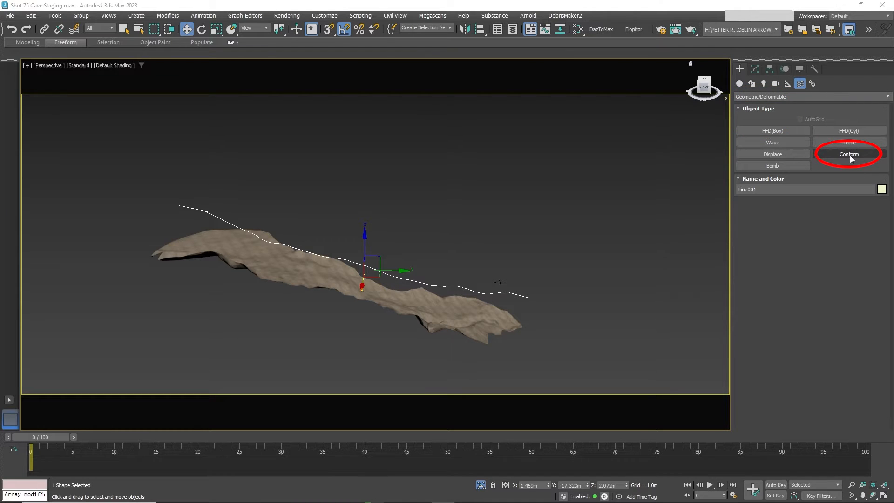
click(848, 154)
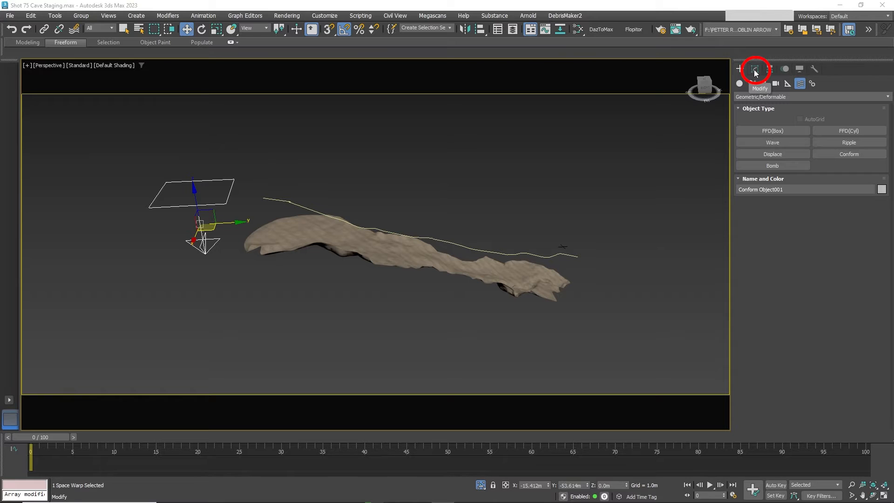
click(755, 68)
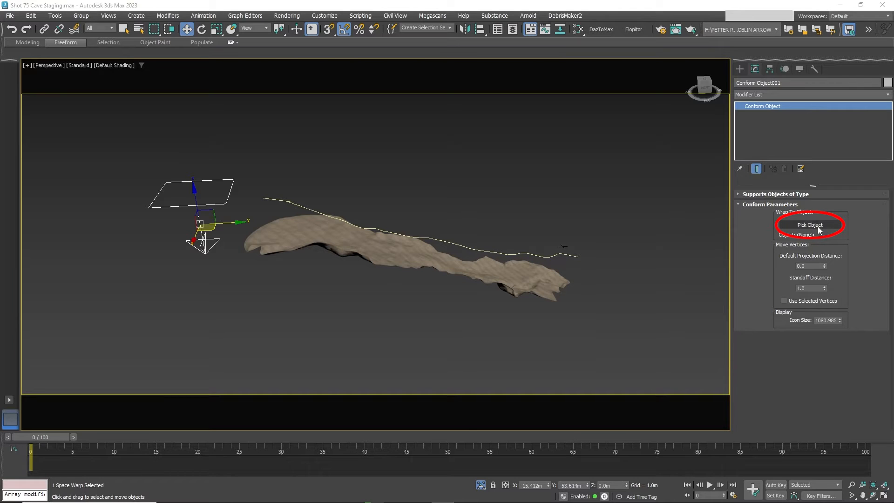
click(810, 224)
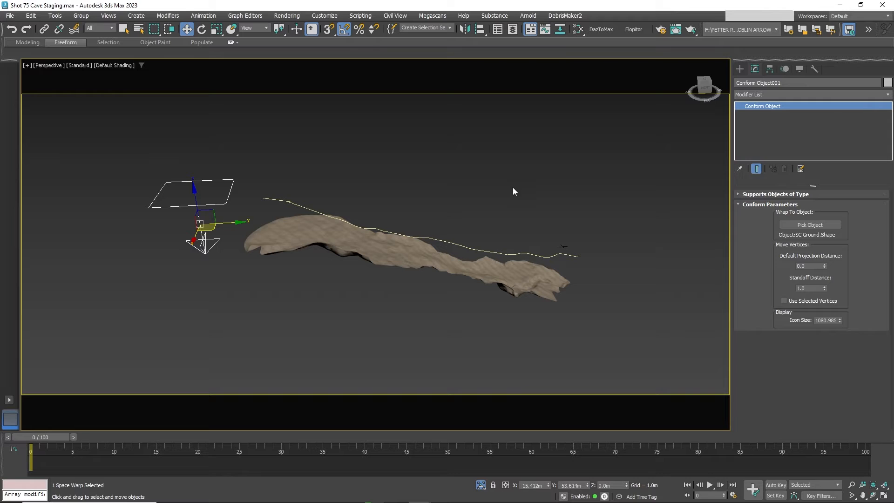
Step: Bind Line001 to the Conform space warp so the spline drapes onto the terrain
click(530, 252)
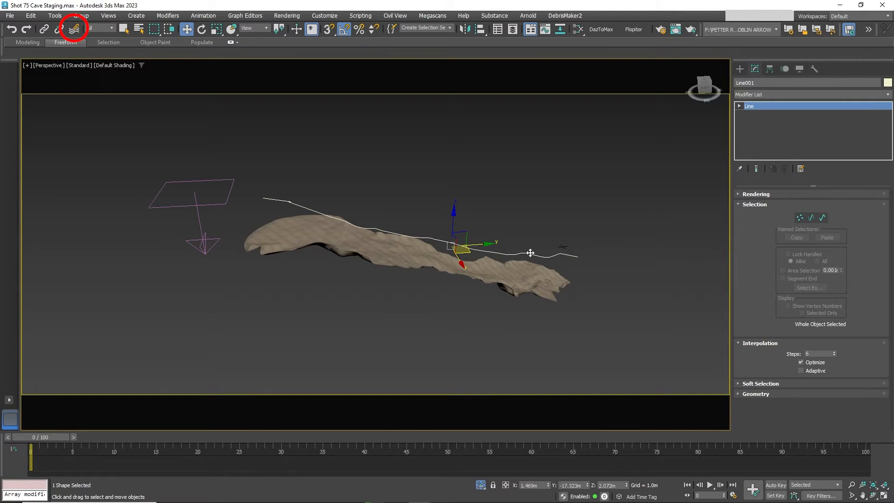
mouse_move(132, 87)
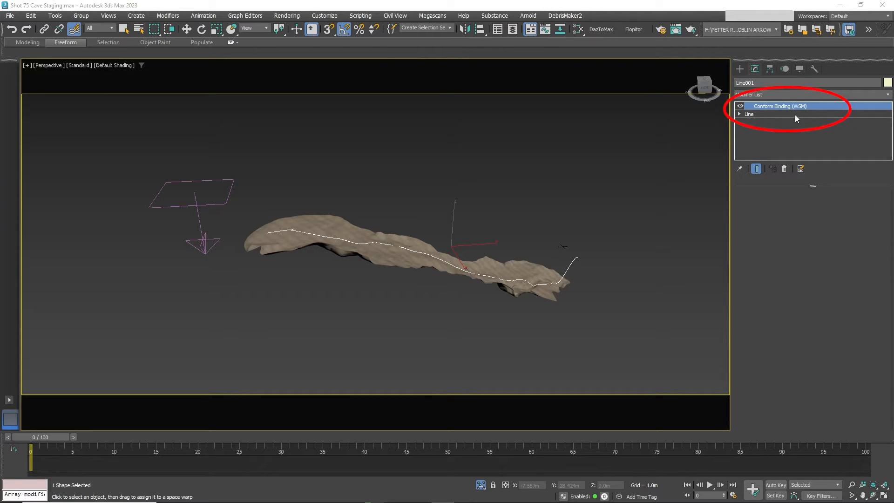
Step: Collapse Line001's Conform Binding into an Editable Spline and enter Vertex mode
right_click(781, 107)
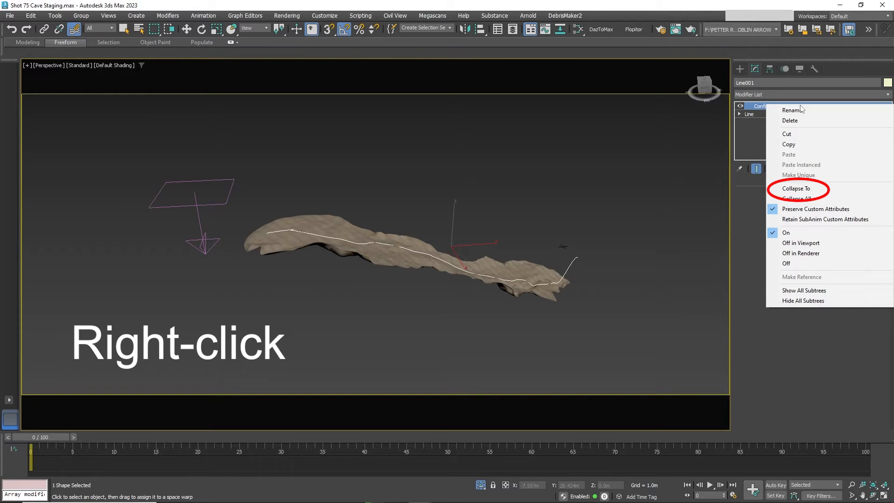
mouse_move(815, 188)
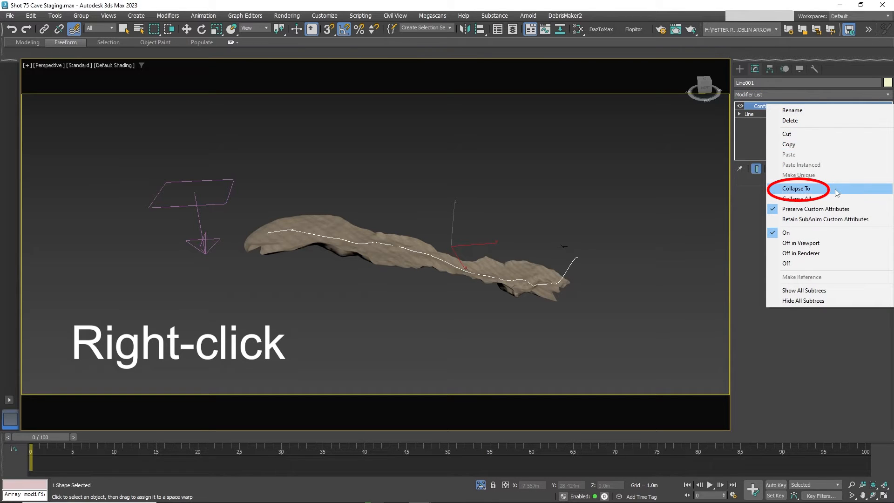
click(797, 188)
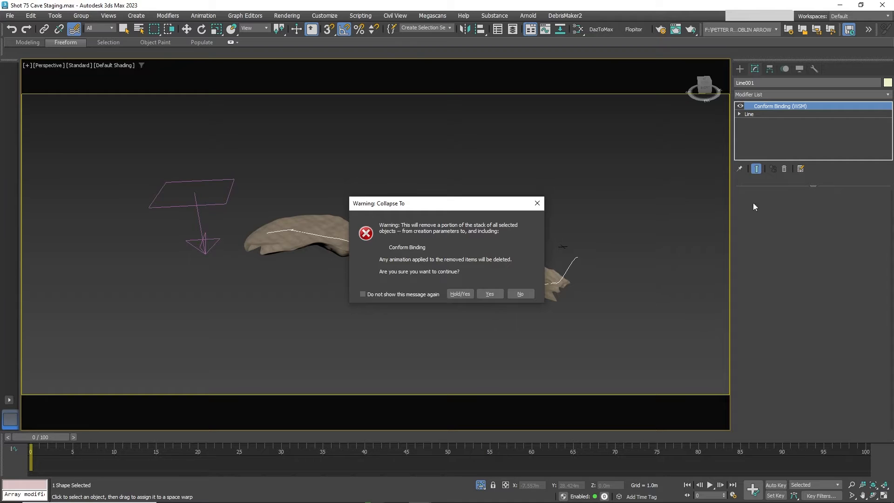
click(489, 294)
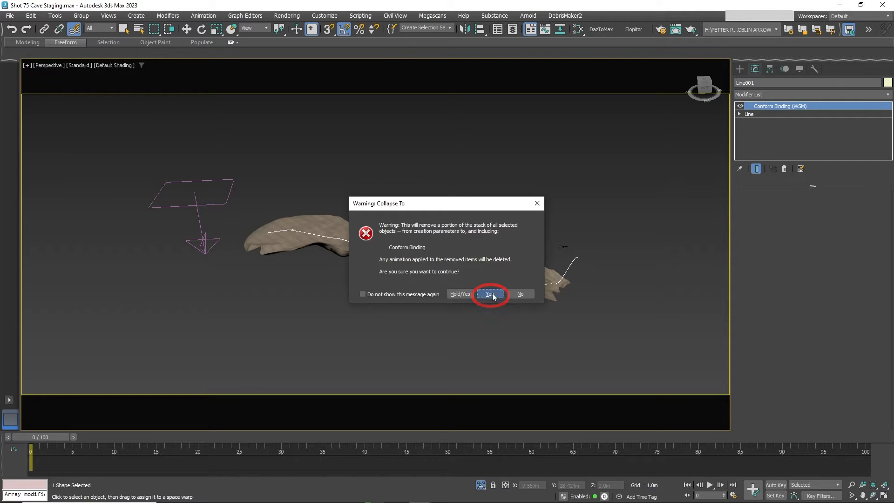
click(490, 294)
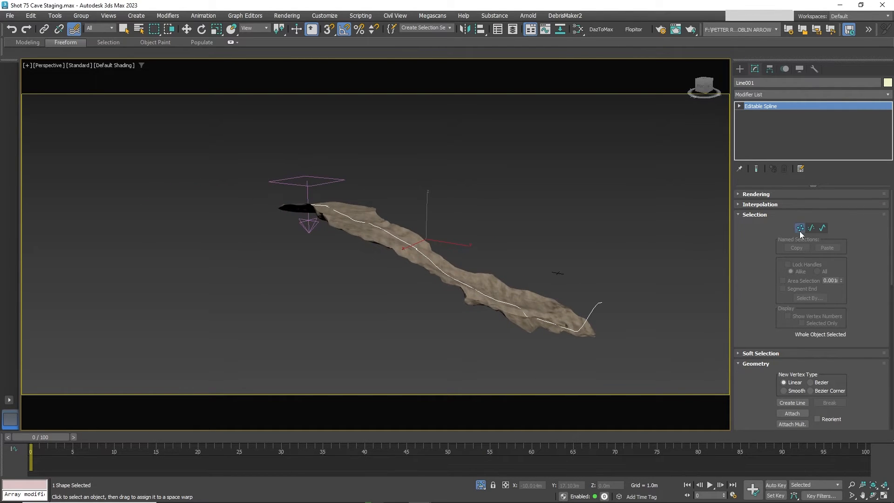
click(800, 228)
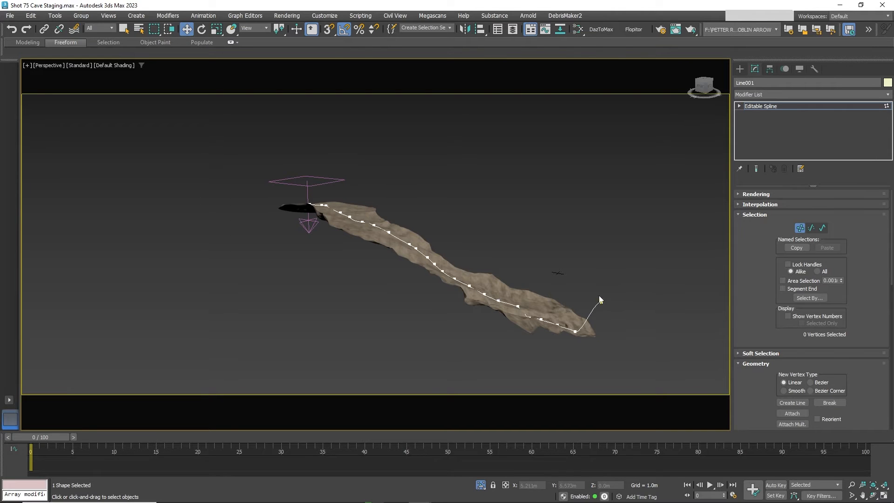
click(594, 313)
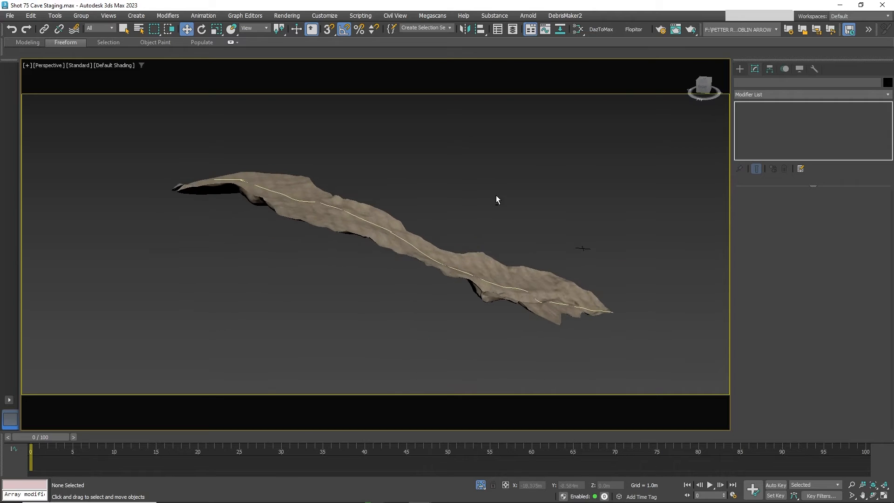
Step: Draw the Shape001 spline onto the terrain surface using Freeform PolyDraw Splines
drag(496, 200, 501, 232)
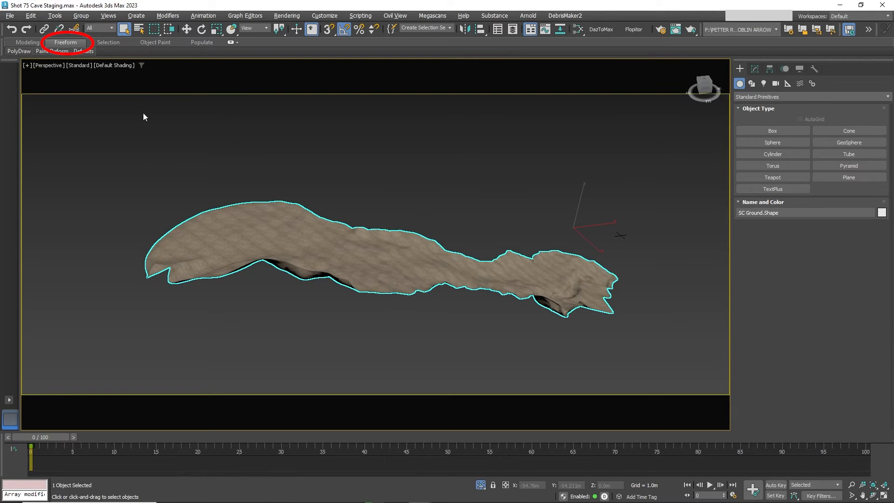
click(19, 51)
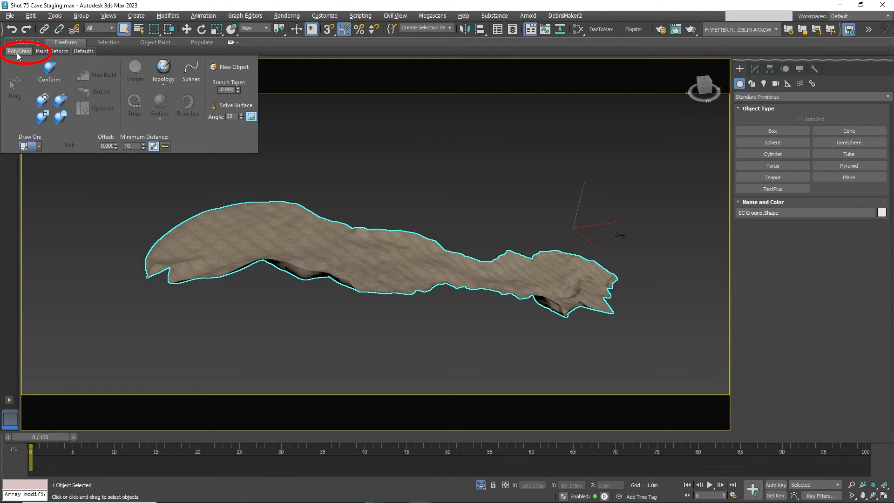
click(28, 145)
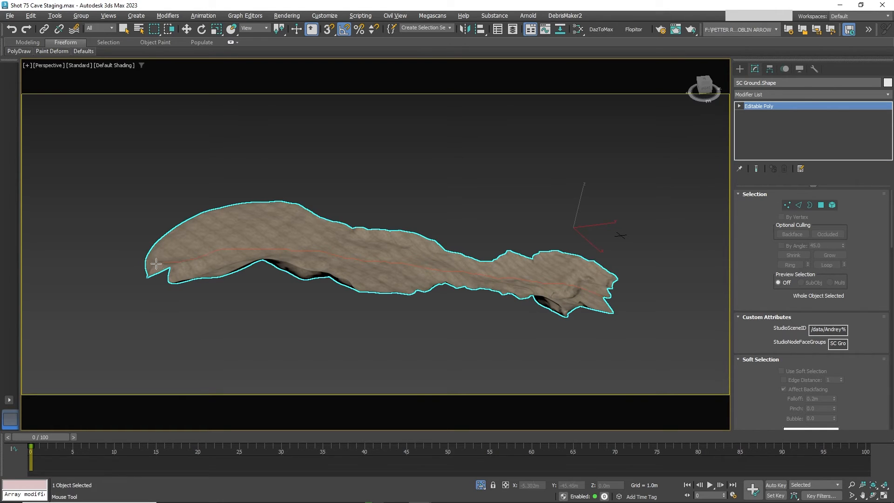
mouse_move(129, 265)
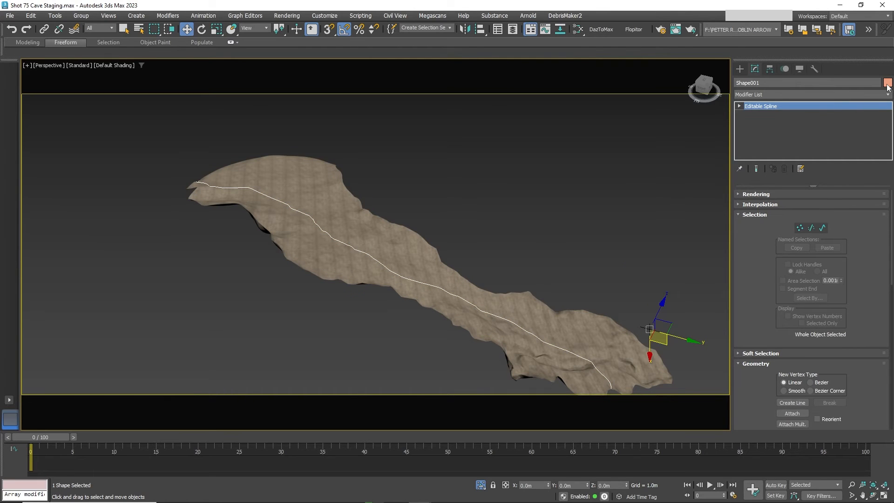
click(887, 83)
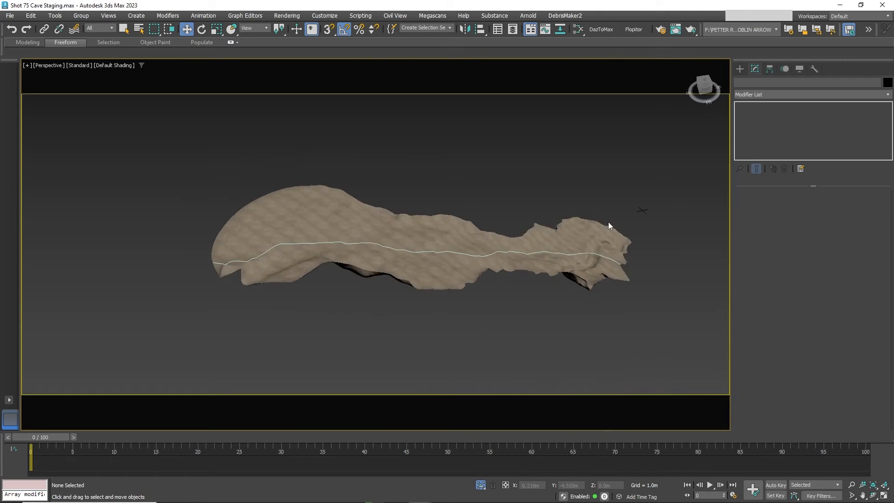
Step: Reshape Line001's vertices so the path threads between the boulders
drag(609, 225, 524, 201)
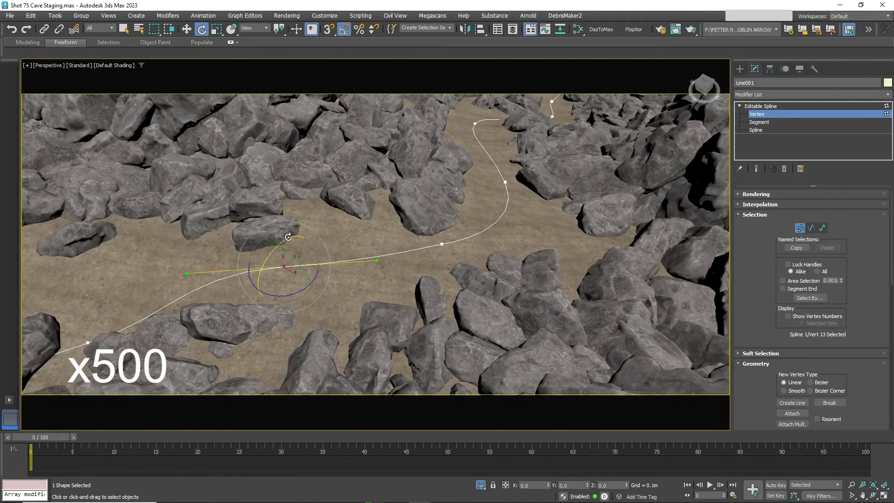
Step: Create Dummy001 and give its position a Path Constraint controller
click(136, 15)
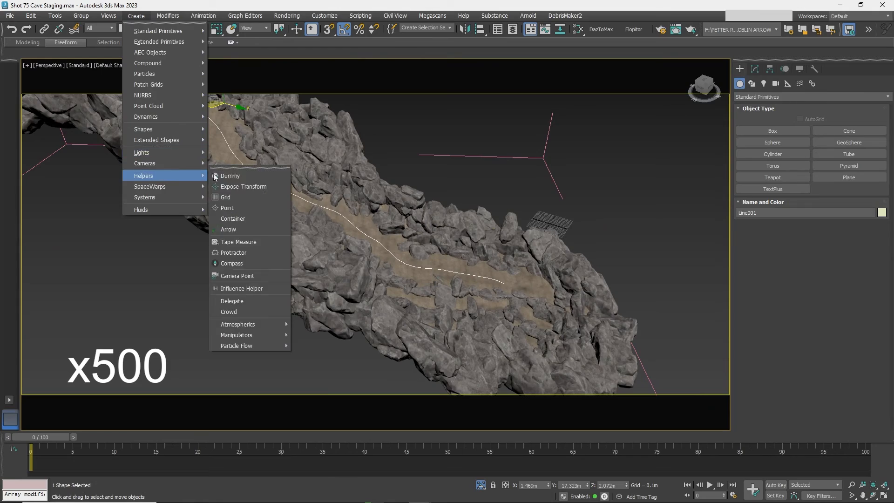
click(229, 175)
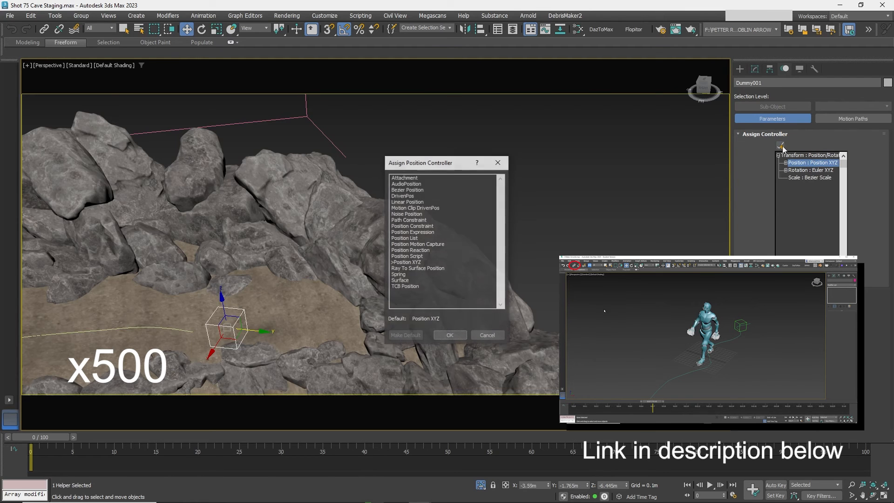
click(409, 219)
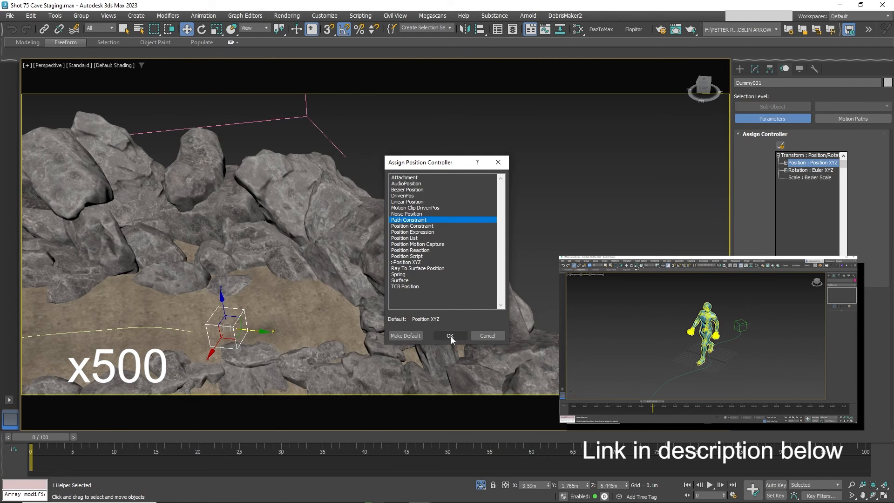
click(450, 335)
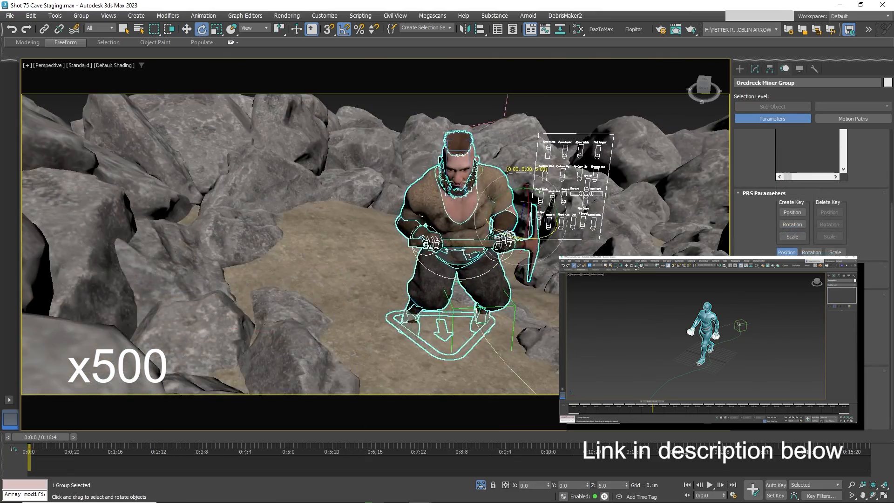